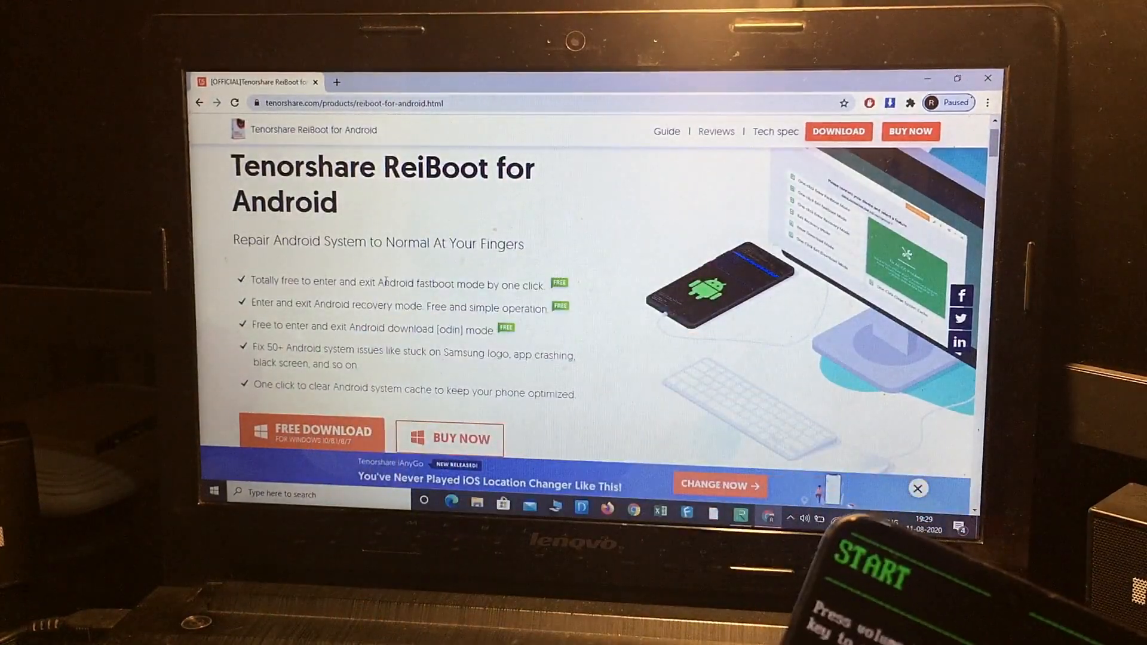
Scroll the ReiBoot window while the OnePlus phone in fastboot mode is detected
scroll(down, 3)
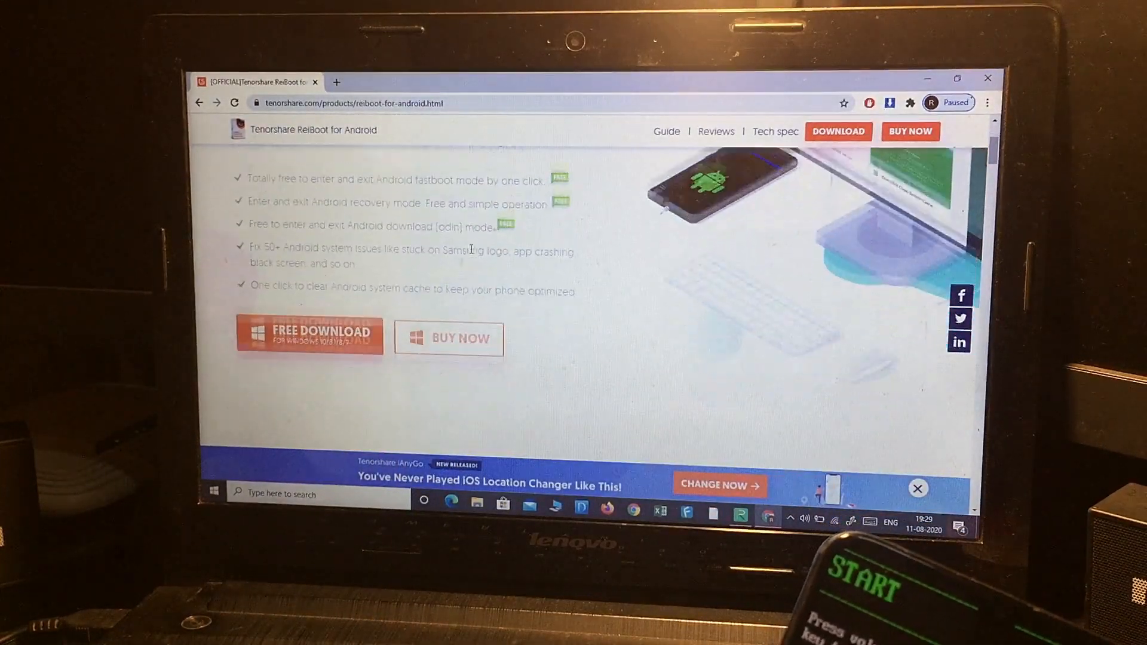
scroll(down, 3)
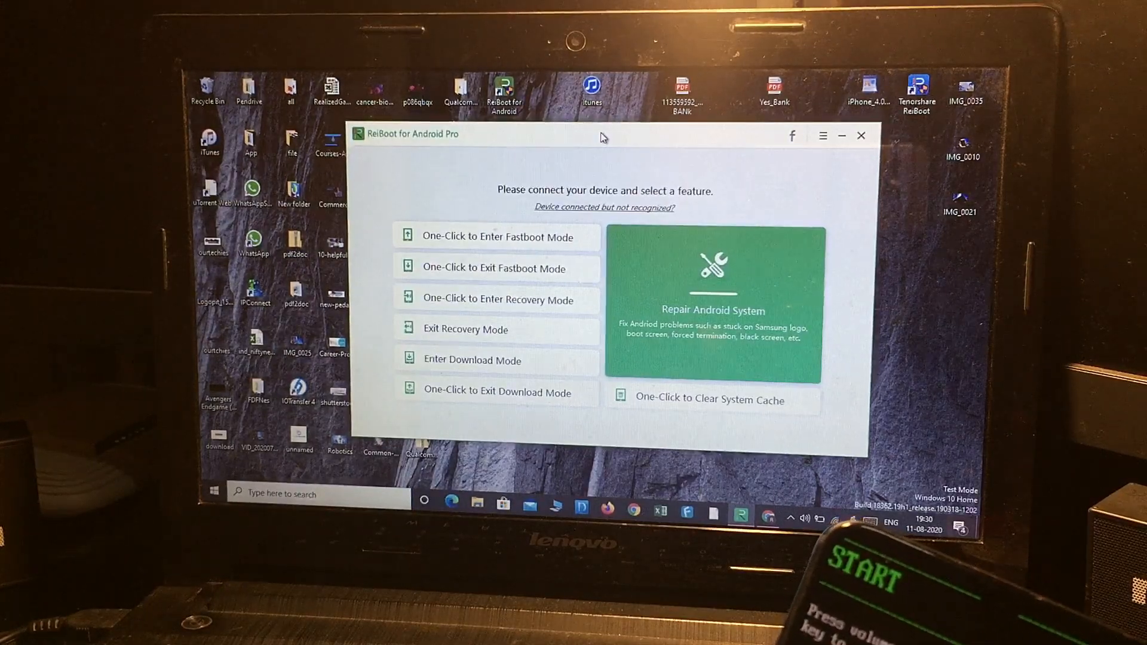
mouse_move(495, 237)
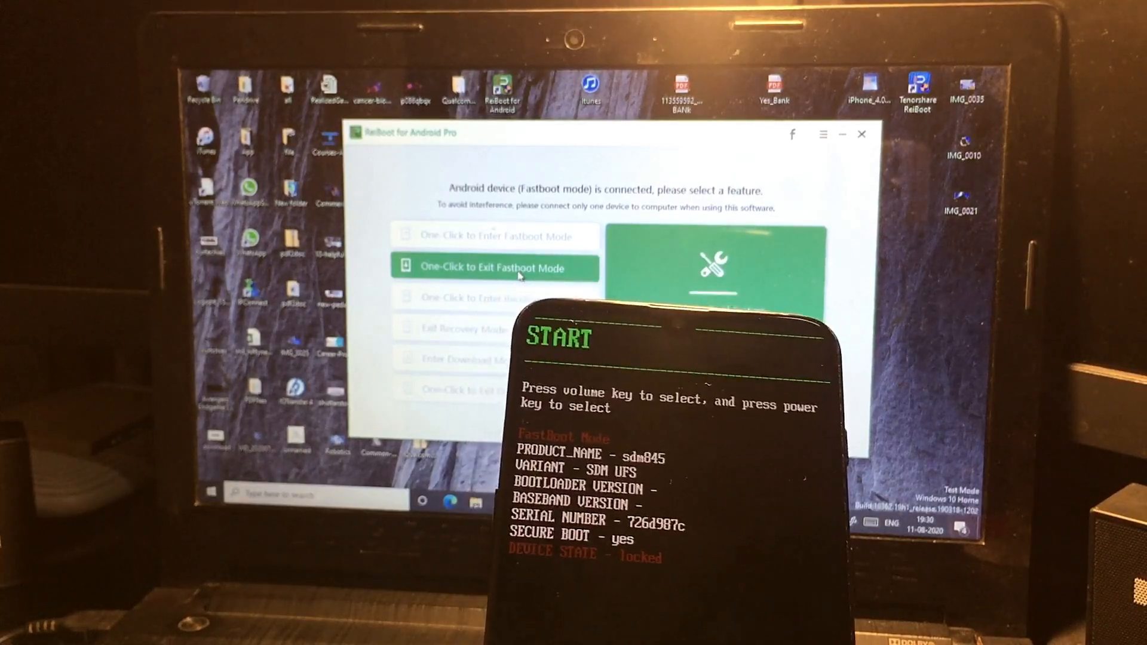
Exit fastboot mode with One-Click to Exit Fastboot Mode and confirm the success dialog
click(495, 267)
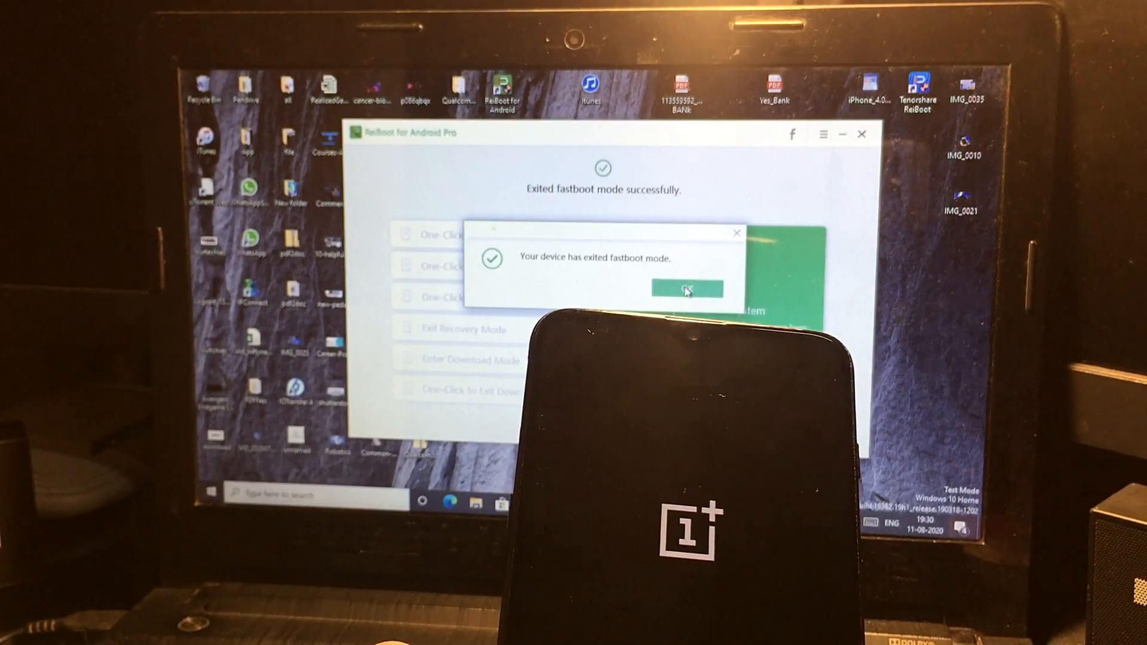
click(685, 288)
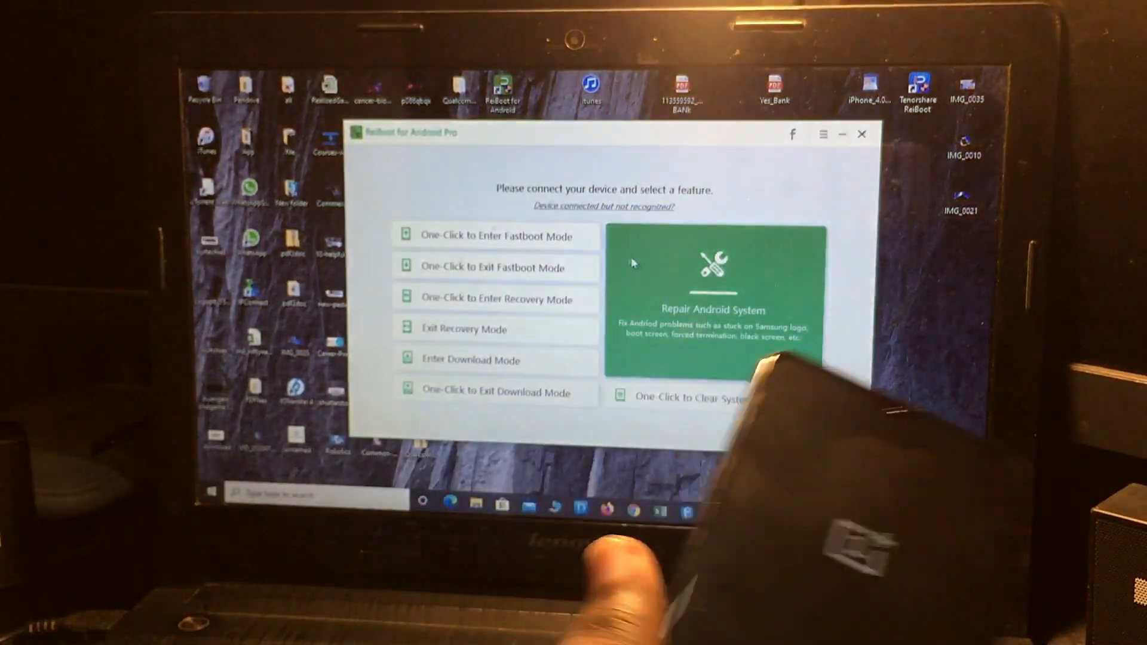
Try the mode options until ReiBoot shows the rebooted OnePlus phone connected normally
click(495, 299)
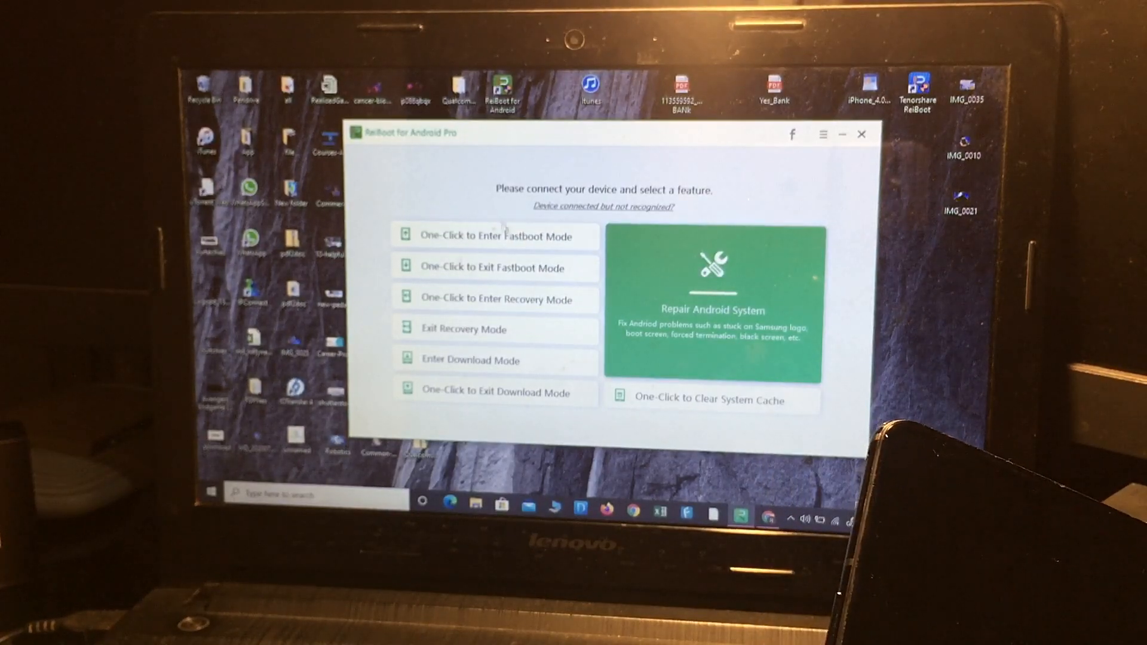
click(495, 235)
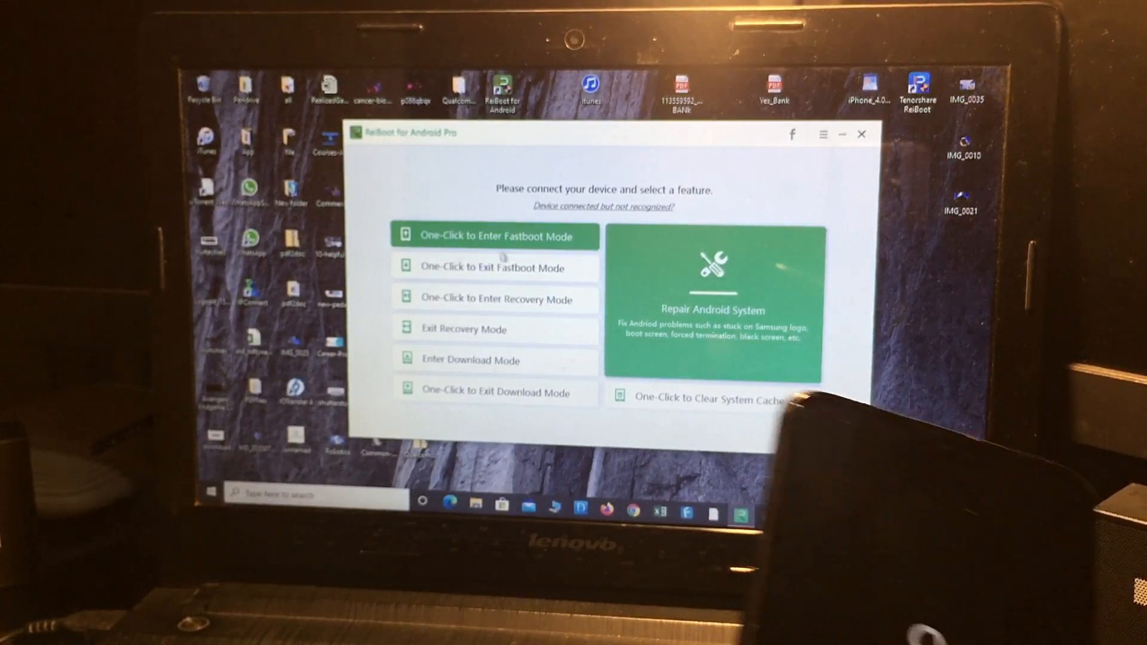
click(496, 299)
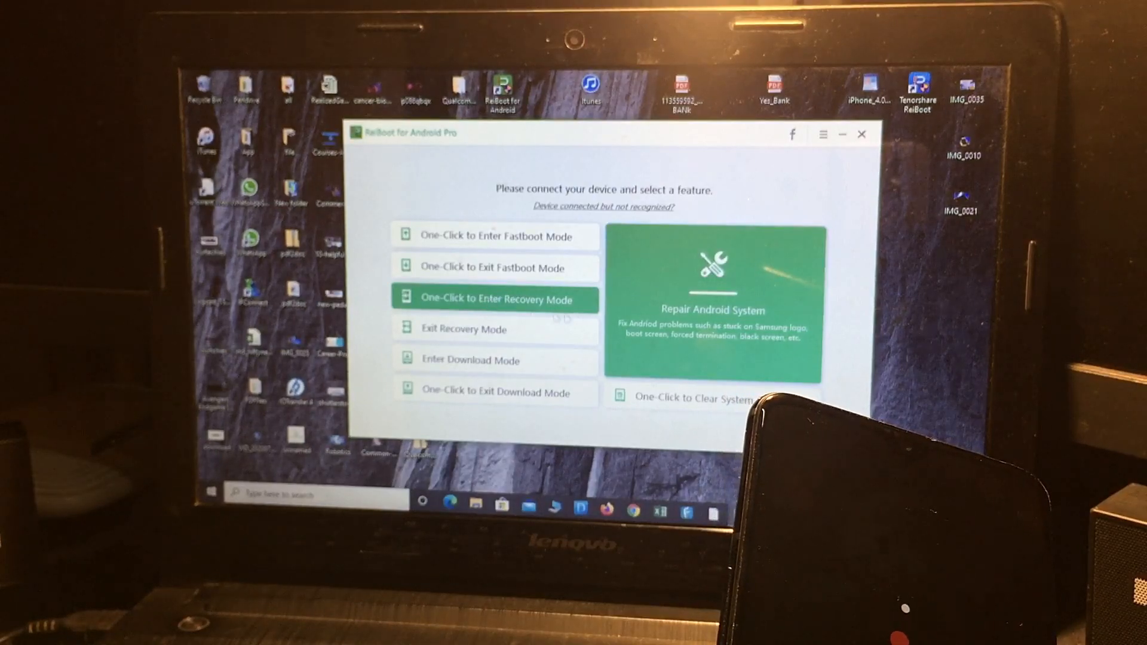
click(495, 299)
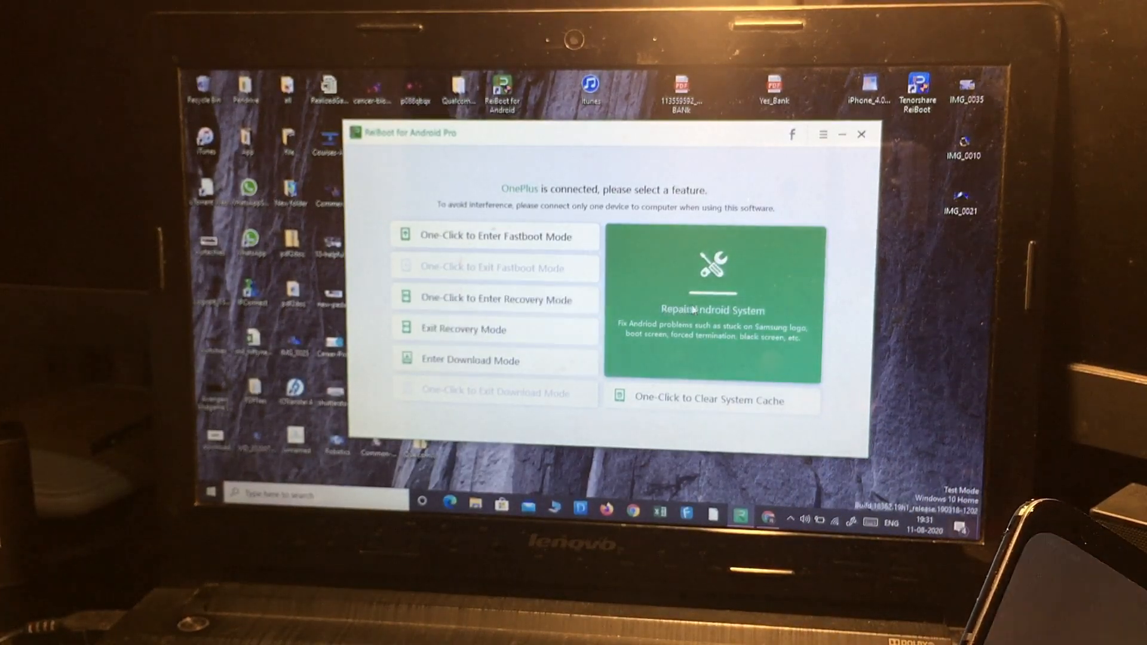
click(711, 307)
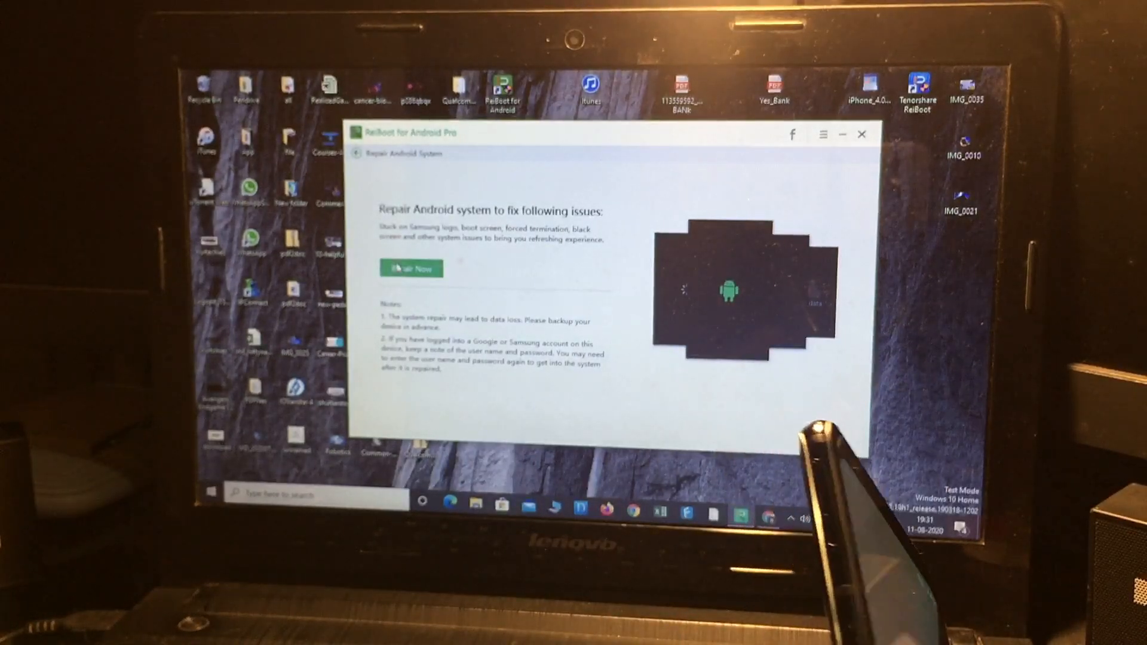
click(411, 269)
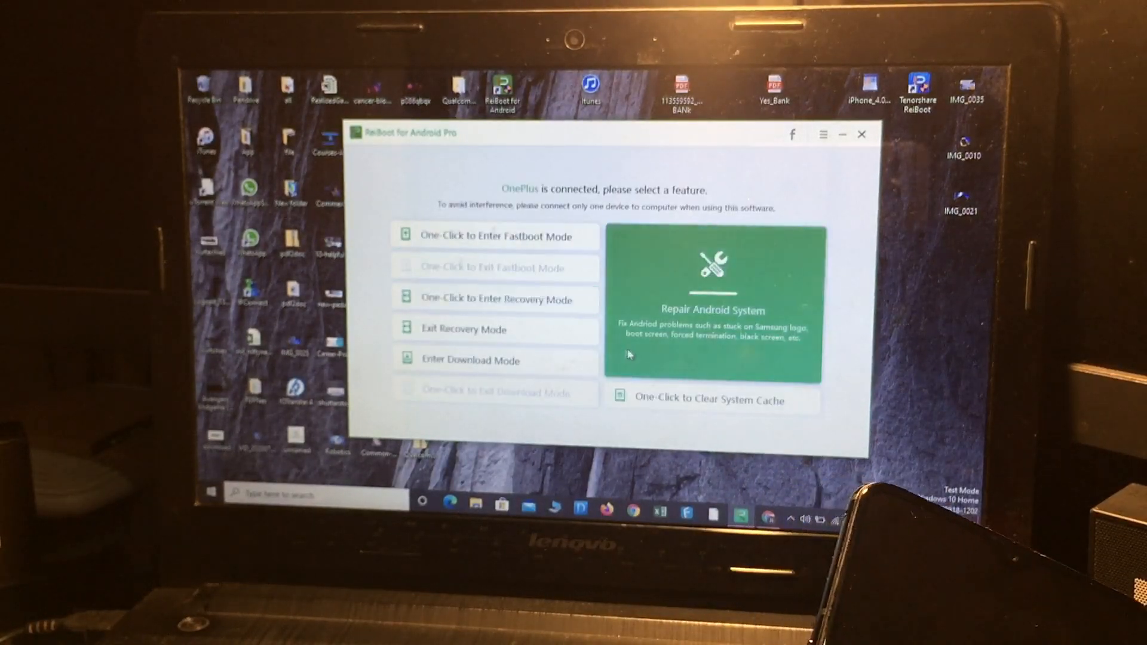